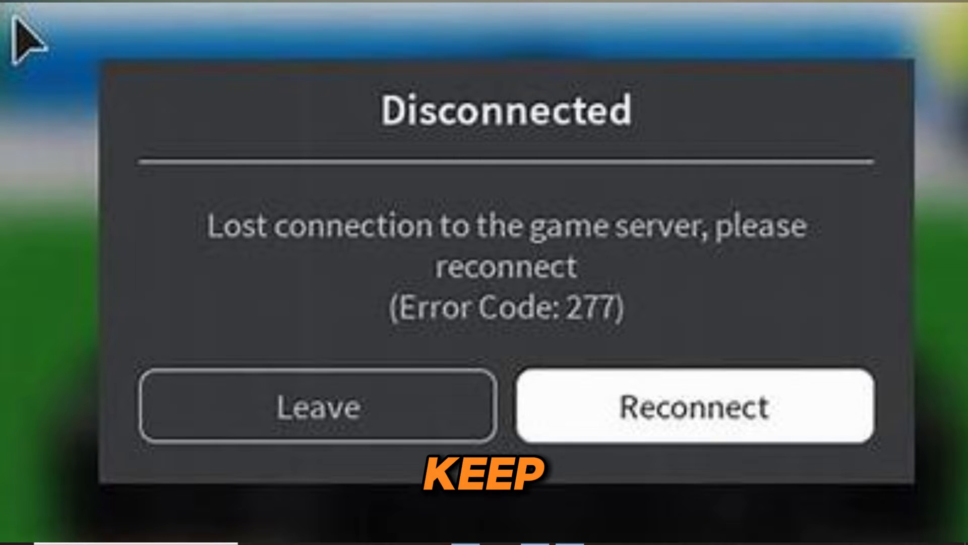
Step: Dismiss the Roblox 'Disconnected (Error Code: 277)' message to reach the desktop
{"action": "left_click", "coordinate": [316, 407]}
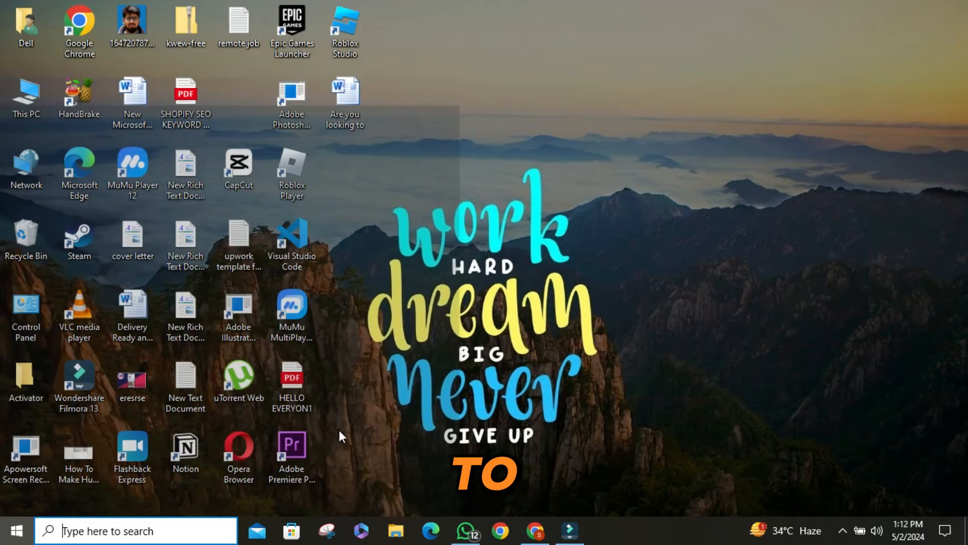
Step: Reach the network adapter list via Network and Internet > Network and Sharing Center
{"action": "left_click", "coordinate": [16, 530]}
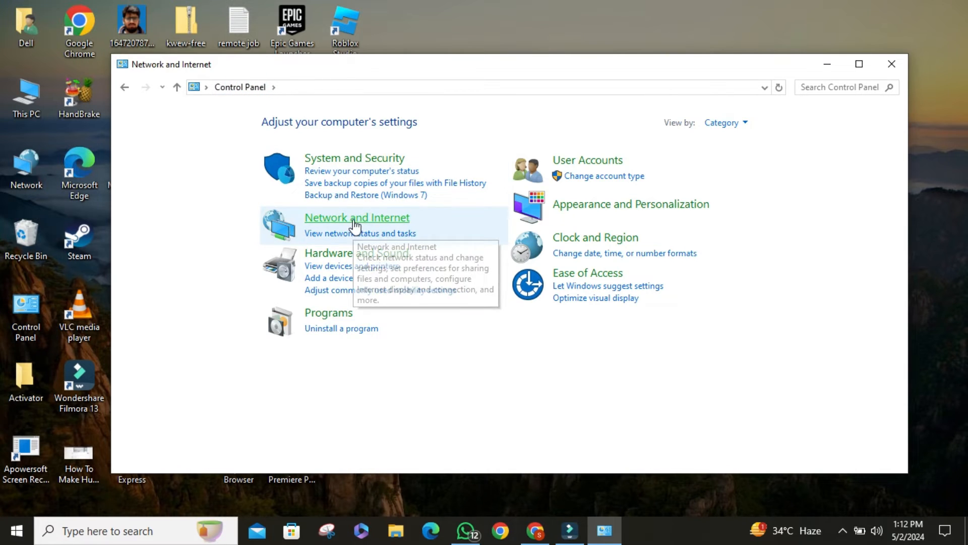
{"action": "left_click", "coordinate": [357, 218]}
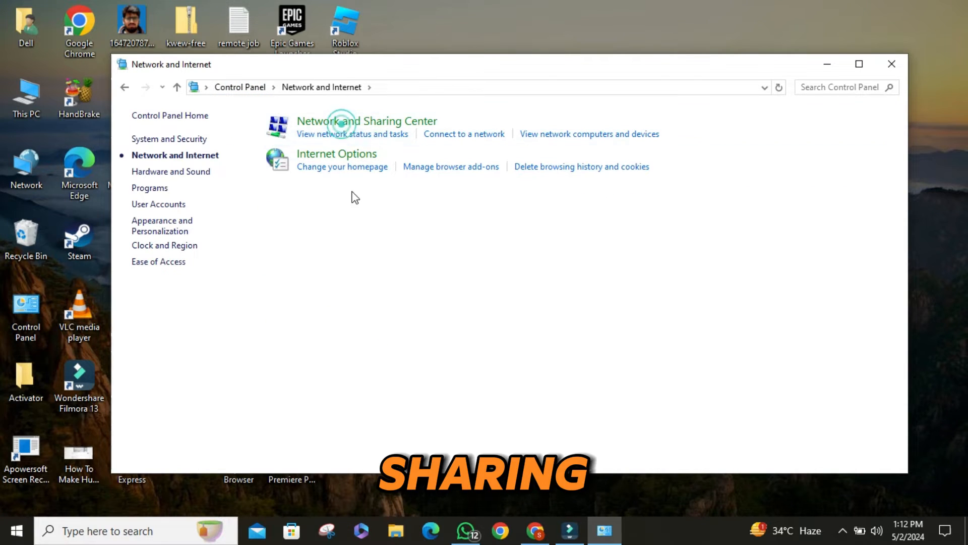
{"action": "left_click", "coordinate": [366, 120]}
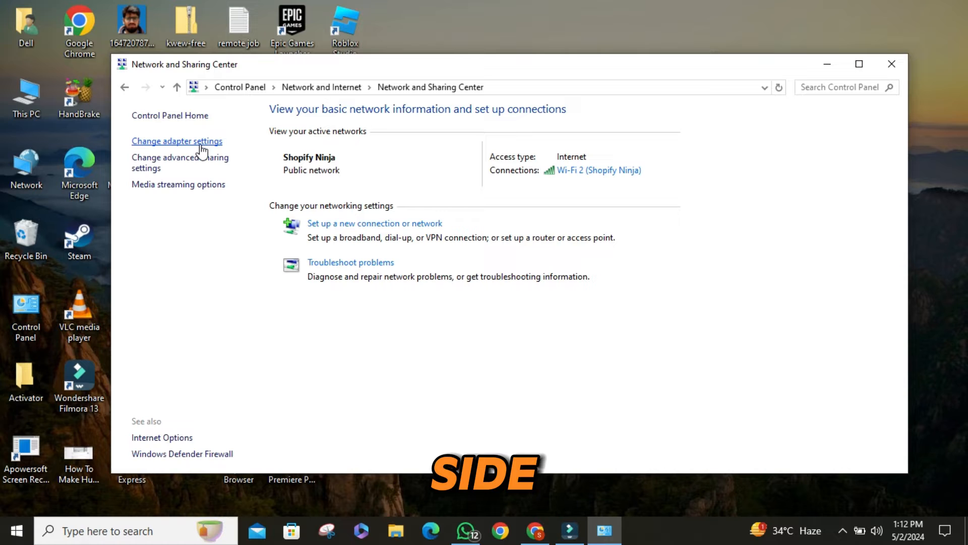
{"action": "left_click", "coordinate": [177, 141]}
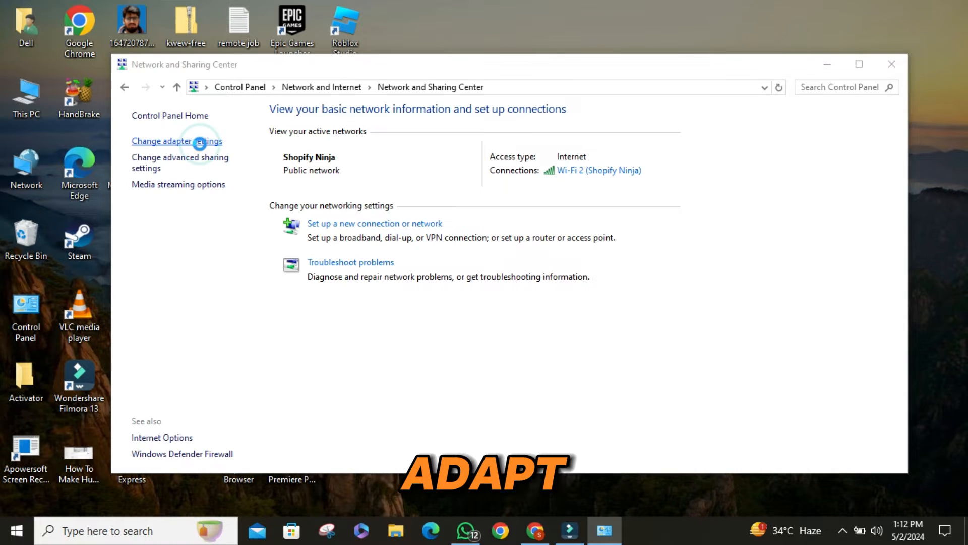
Step: Bring up Wi-Fi 2's Properties with Internet Protocol Version 4 (TCP/IPv4) selected
{"action": "right_click", "coordinate": [766, 163]}
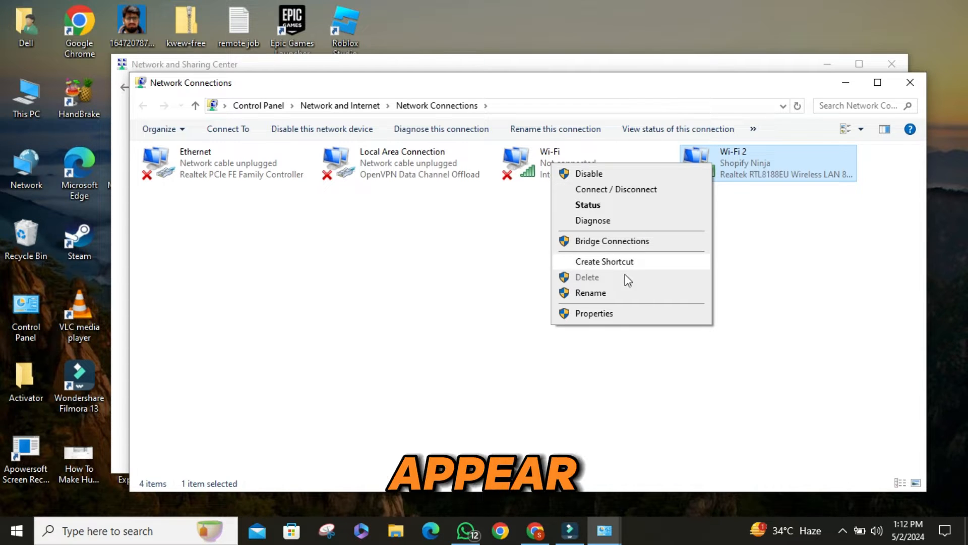
{"action": "left_click", "coordinate": [593, 313]}
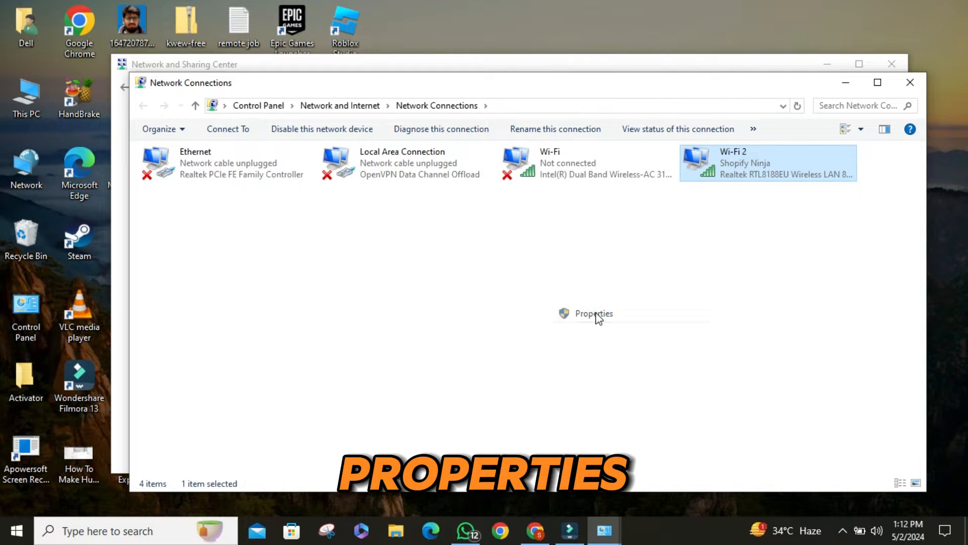
{"action": "left_click", "coordinate": [593, 312]}
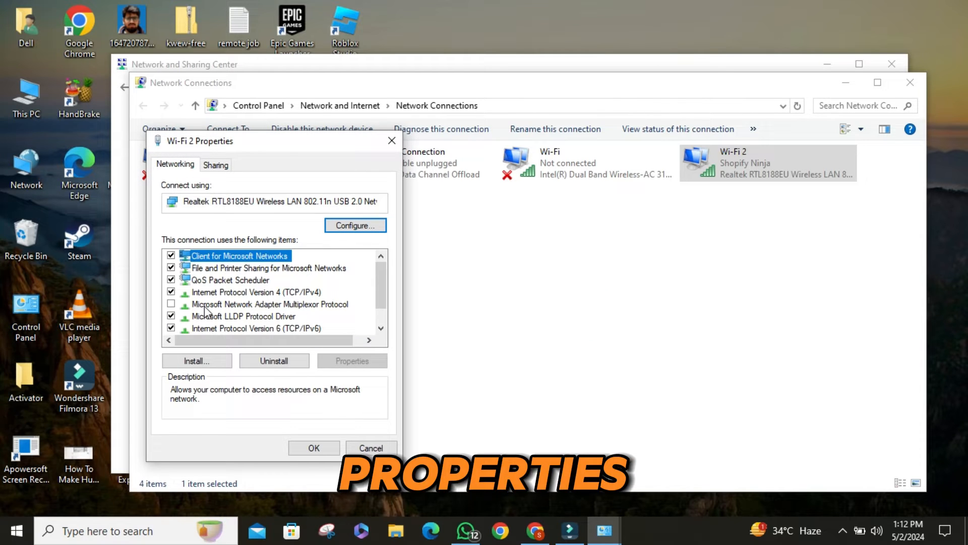
{"action": "left_click", "coordinate": [256, 291]}
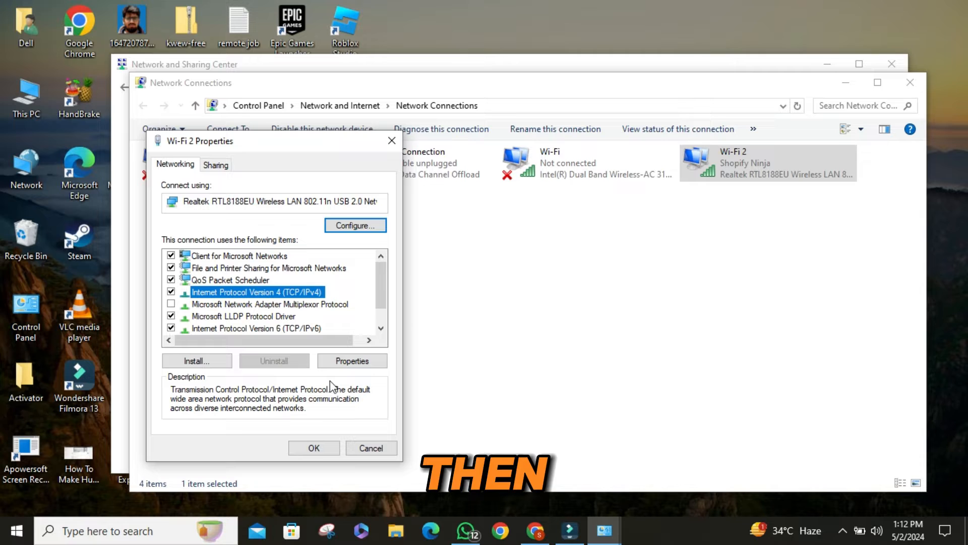
Step: Set Wi-Fi 2's IPv4 DNS servers to 8.8.8.8 preferred and 8.8.4.4 alternate, then confirm
{"action": "left_click", "coordinate": [351, 361]}
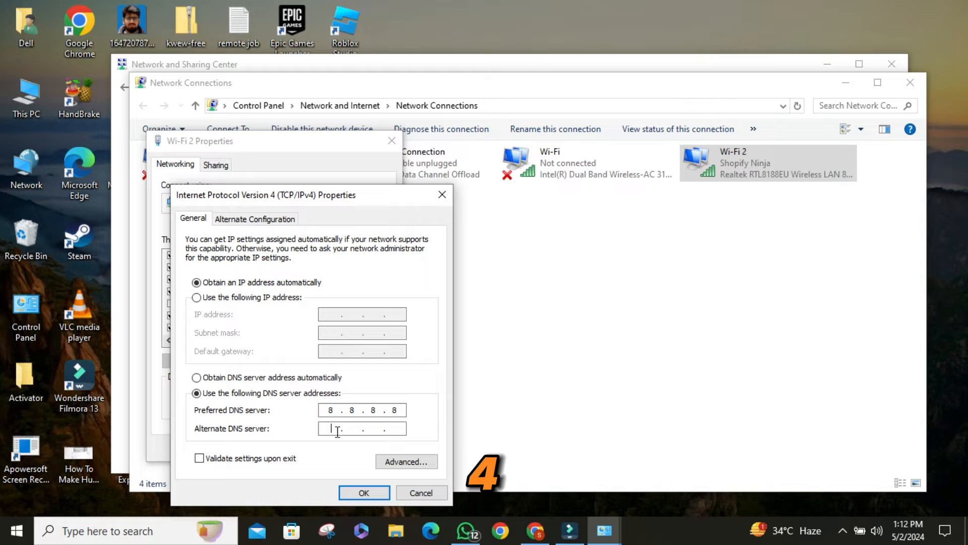
{"action": "type", "text": "8"}
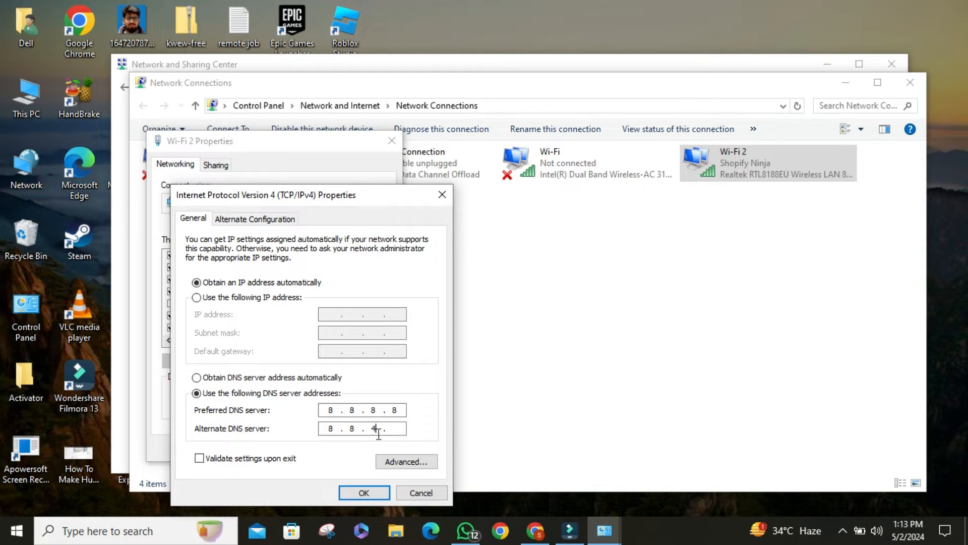
{"action": "left_click", "coordinate": [363, 493]}
{"action": "type", "text": "youteu"}
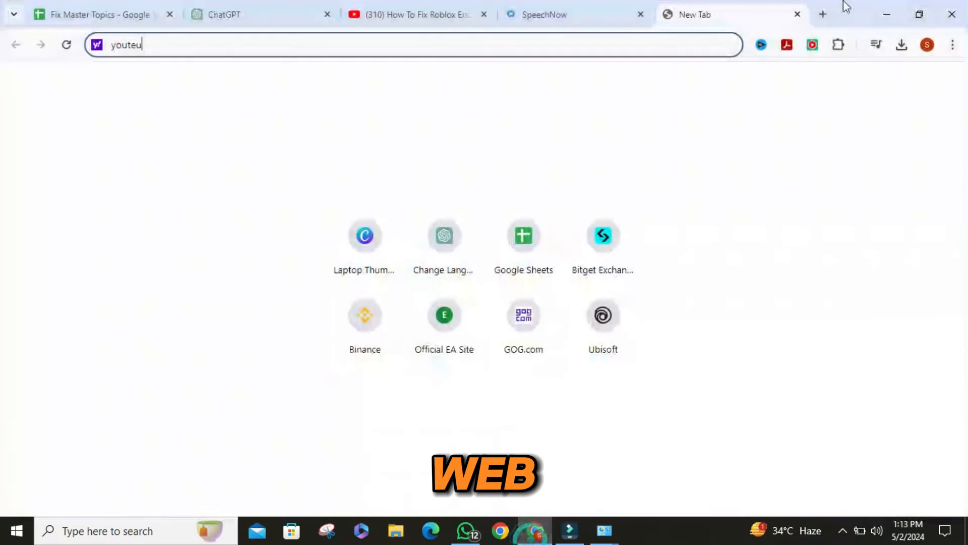
Step: Search for speedtest.net from the Chrome address bar
{"action": "key", "text": "Backspace"}
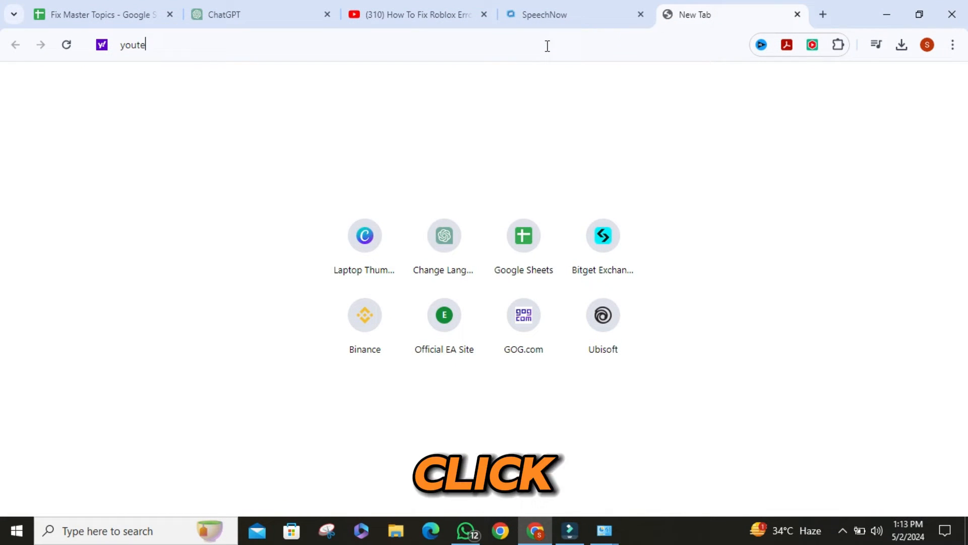
{"action": "type", "text": "speech now"}
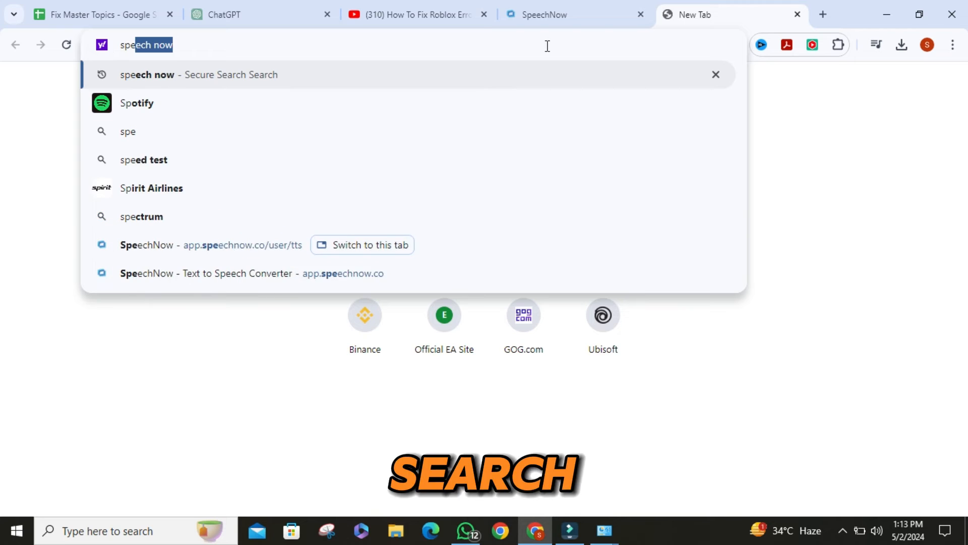
{"action": "type", "text": "speedtest.net"}
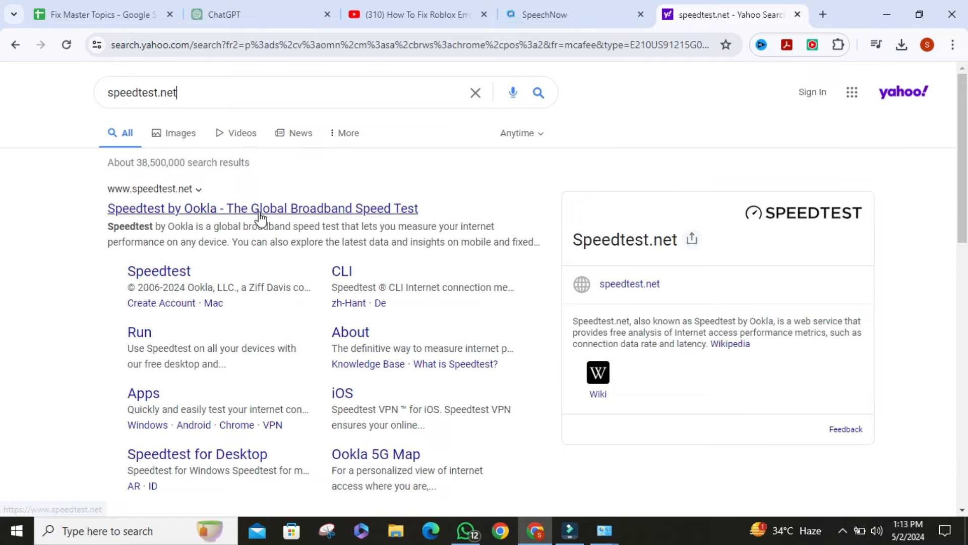
Step: Start a Speedtest by Ookla run on the current connection from the search result
{"action": "left_click", "coordinate": [262, 207]}
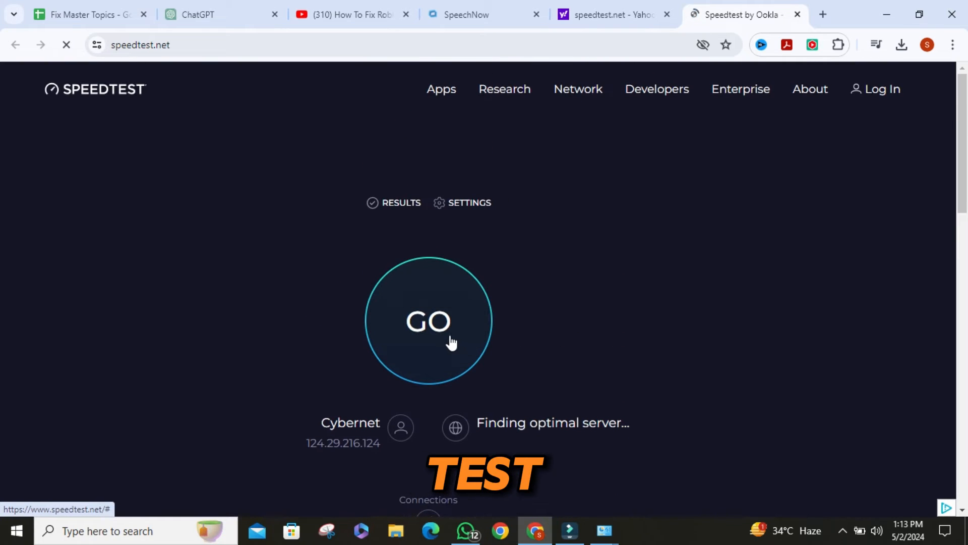
{"action": "left_click", "coordinate": [427, 321]}
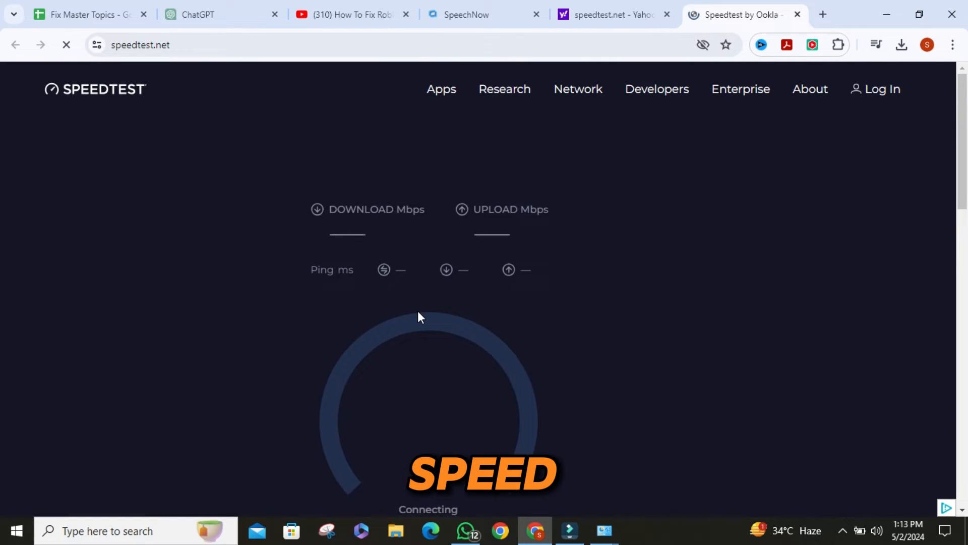
{"action": "scroll", "scroll_direction": "down", "scroll_amount": 3}
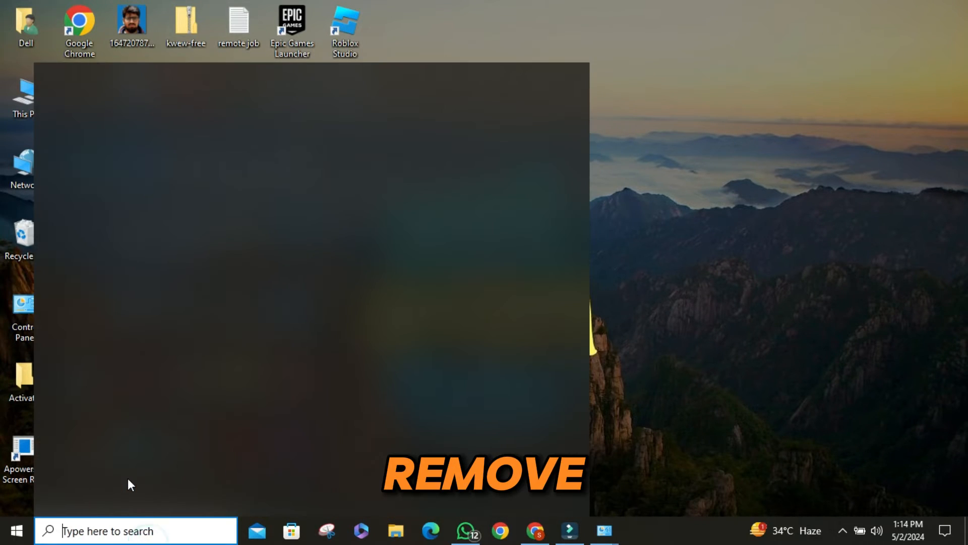
Step: Filter Apps & features with 'rob' to show Roblox Player for Dell, then return to Chrome
{"action": "type", "text": "add or remove programs"}
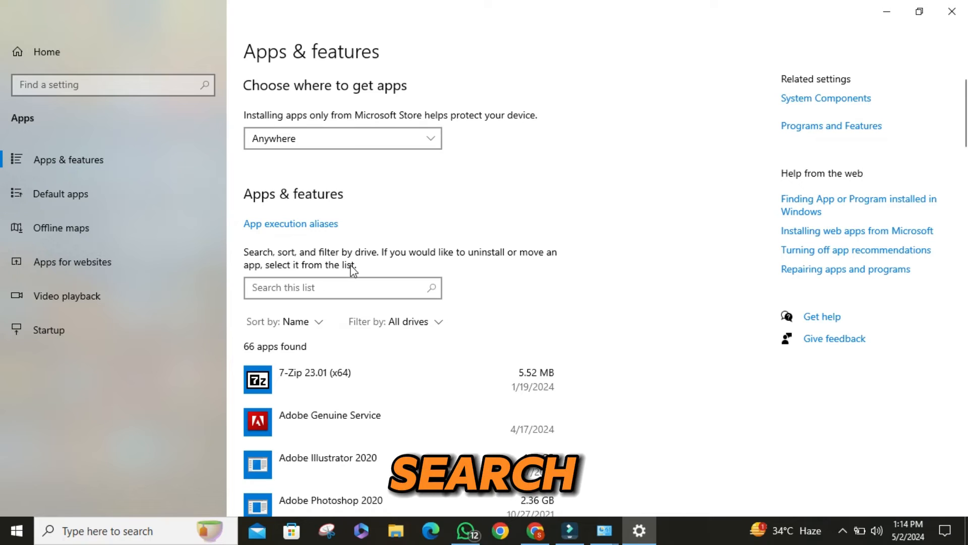
{"action": "left_click", "coordinate": [342, 288]}
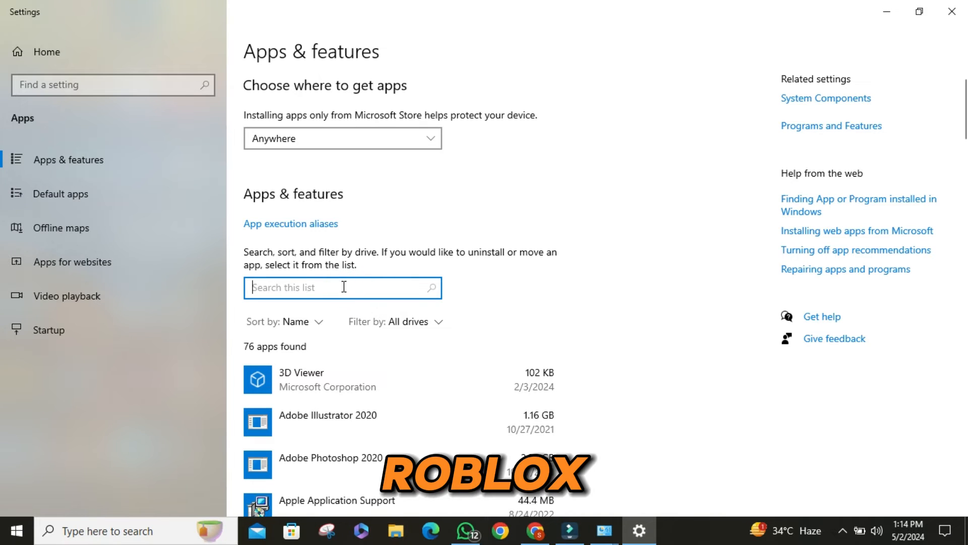
{"action": "type", "text": "rob"}
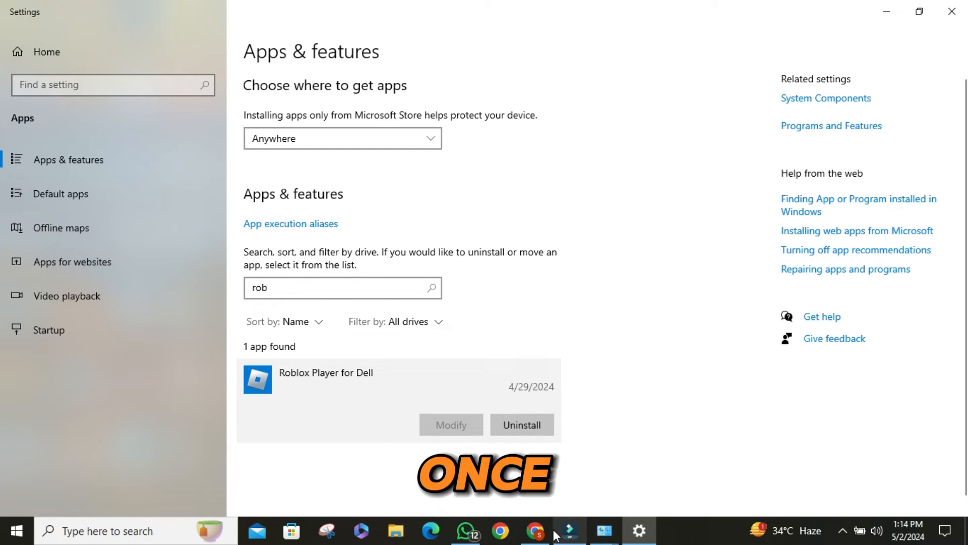
{"action": "left_click", "coordinate": [534, 531]}
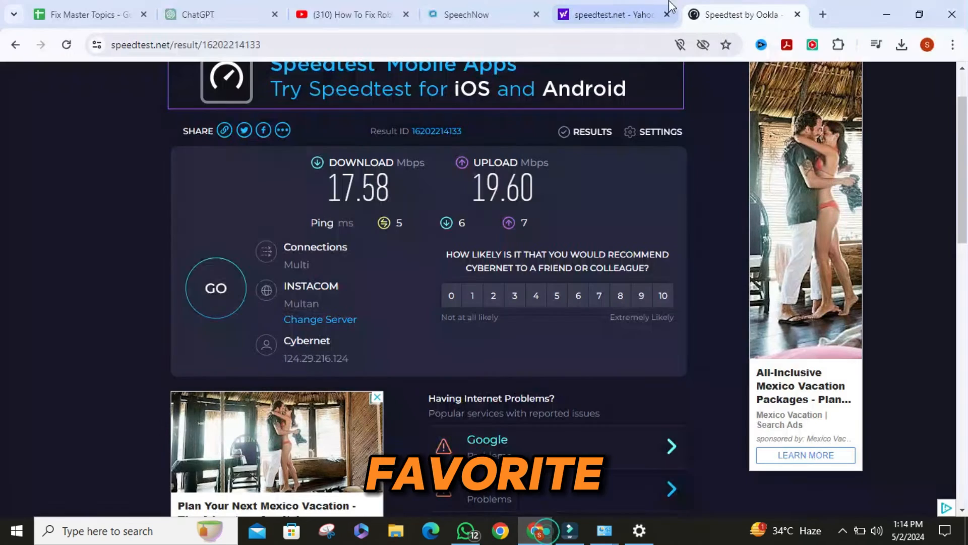
Step: Search 'roblox download' in a new tab and open the official Download Roblox page
{"action": "left_click", "coordinate": [821, 15]}
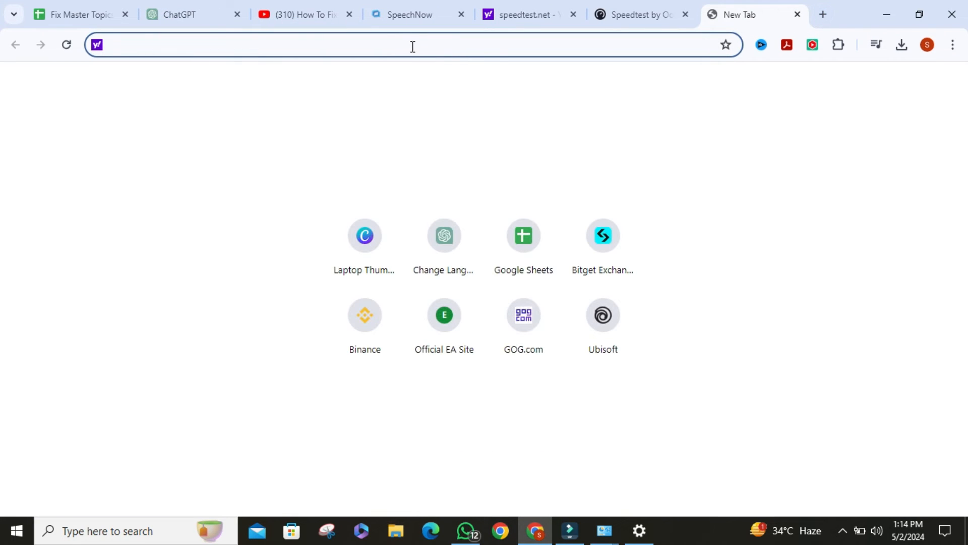
{"action": "left_click", "coordinate": [408, 44]}
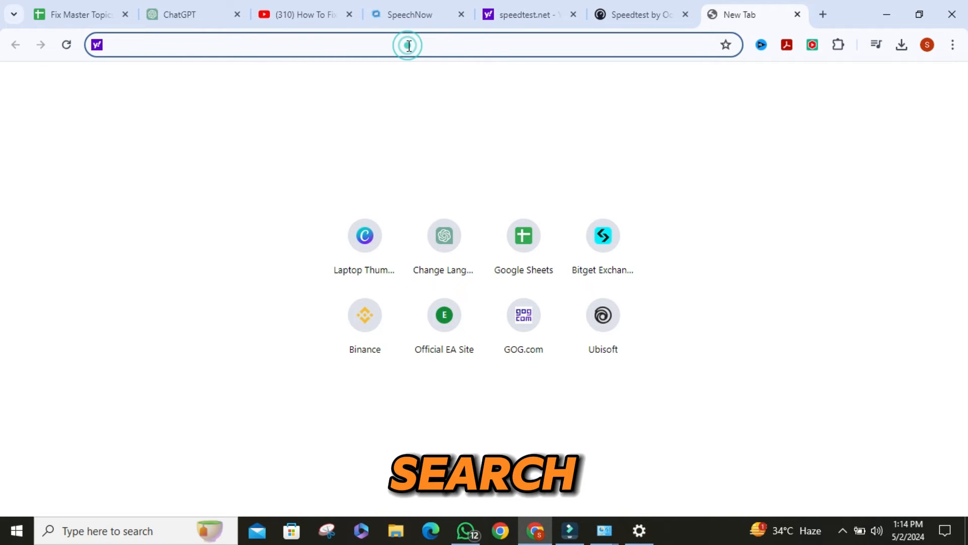
{"action": "left_click", "coordinate": [408, 44]}
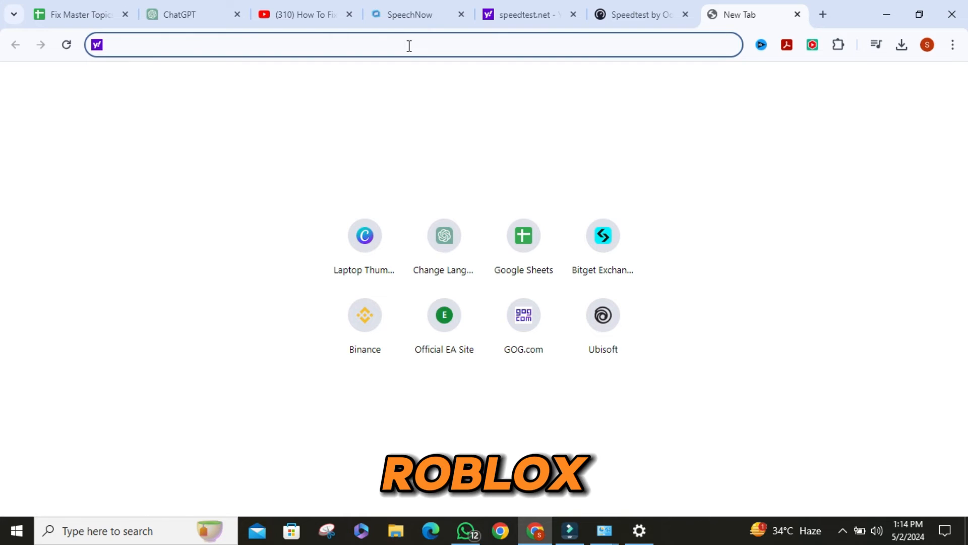
{"action": "type", "text": "roblox+download"}
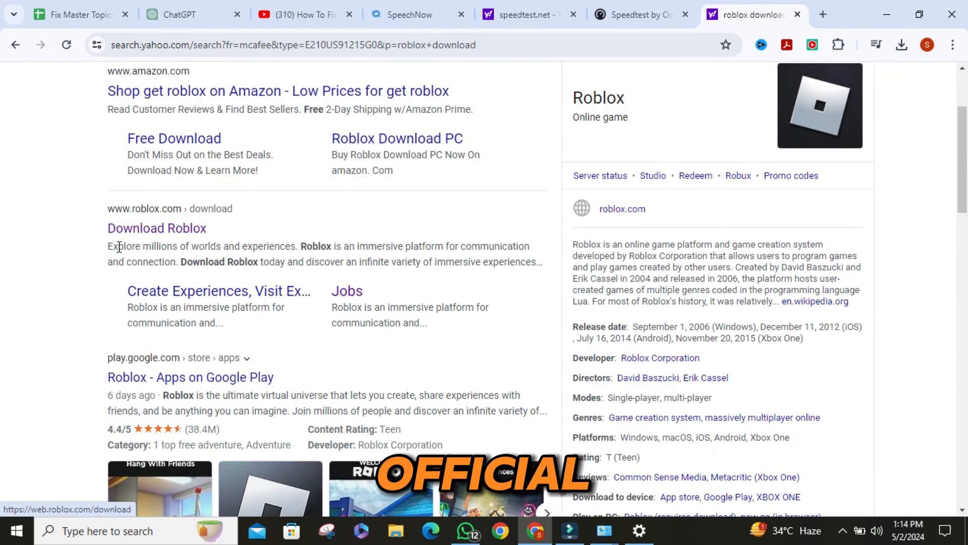
{"action": "left_click", "coordinate": [156, 228]}
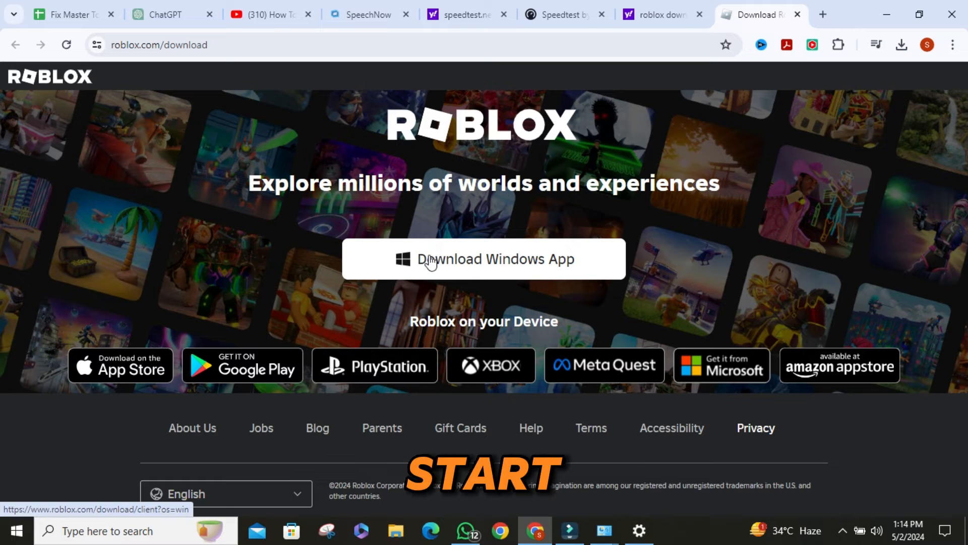
Step: Download the Roblox Windows app installer and check it in Chrome's downloads panel
{"action": "left_click", "coordinate": [483, 259]}
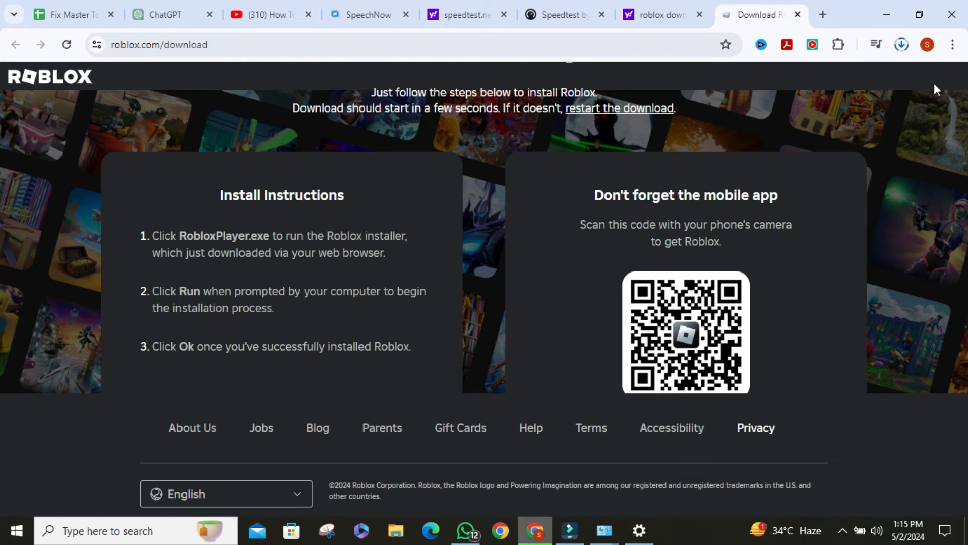
{"action": "left_click", "coordinate": [900, 45]}
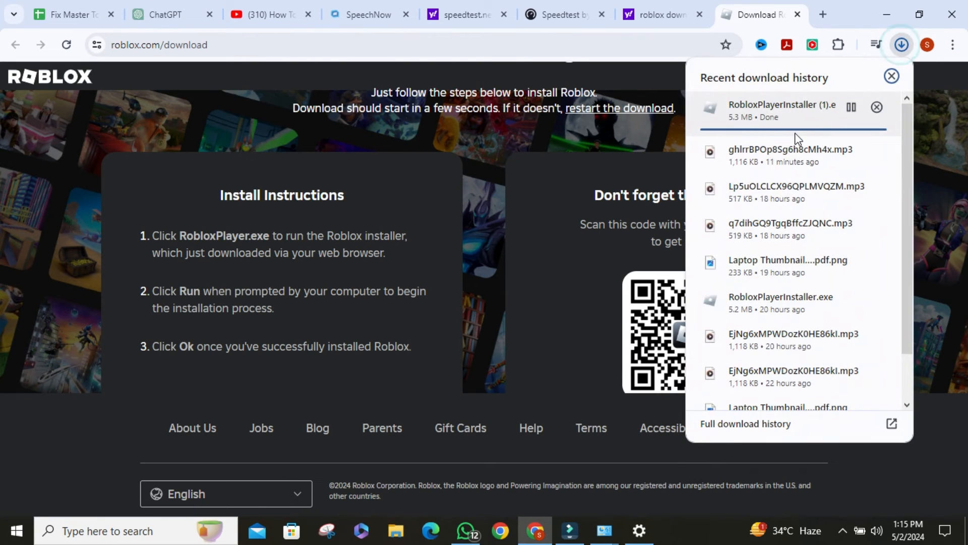
{"action": "mouse_move", "coordinate": [851, 127]}
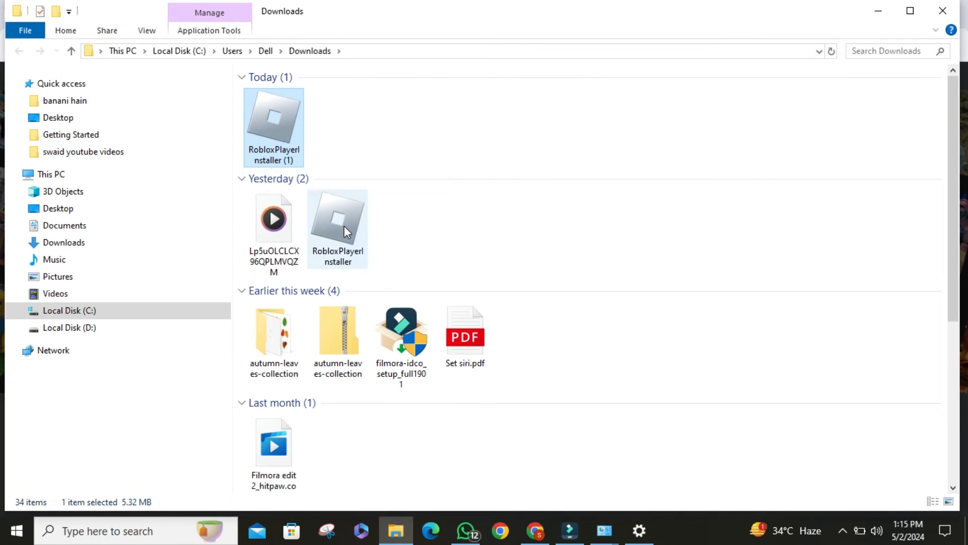
Step: Run RobloxPlayerInstaller from the Downloads folder, then return to Chrome
{"action": "left_click", "coordinate": [337, 229]}
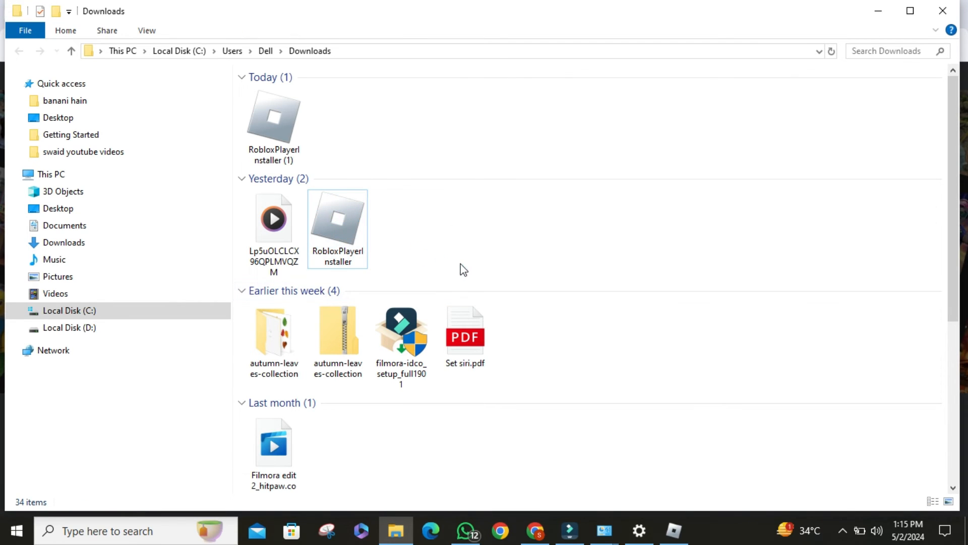
{"action": "double_click", "coordinate": [337, 218]}
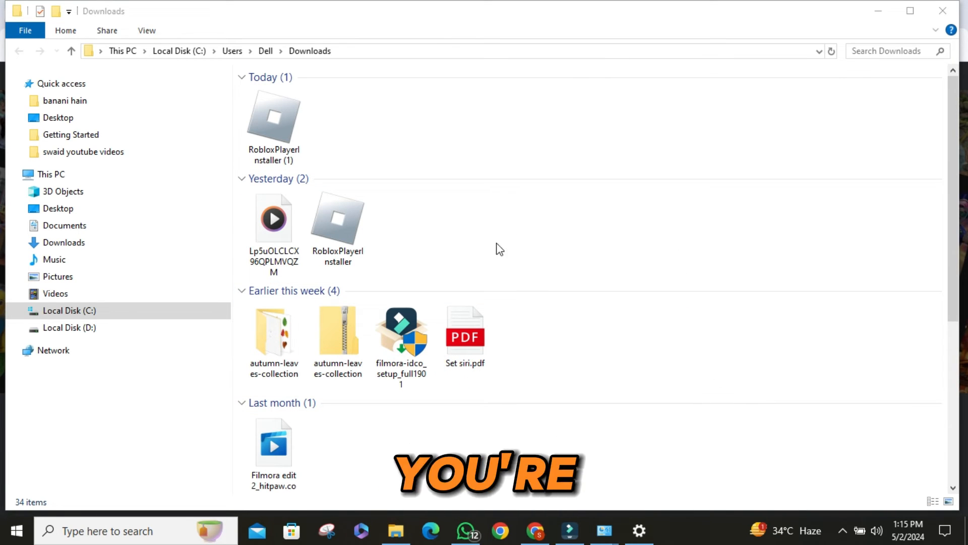
{"action": "mouse_move", "coordinate": [571, 216]}
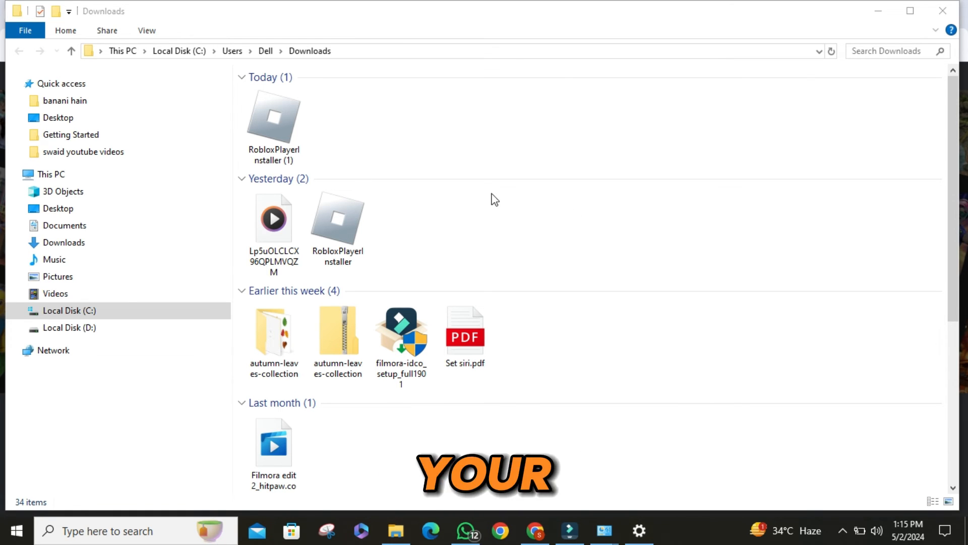
{"action": "left_click", "coordinate": [534, 531]}
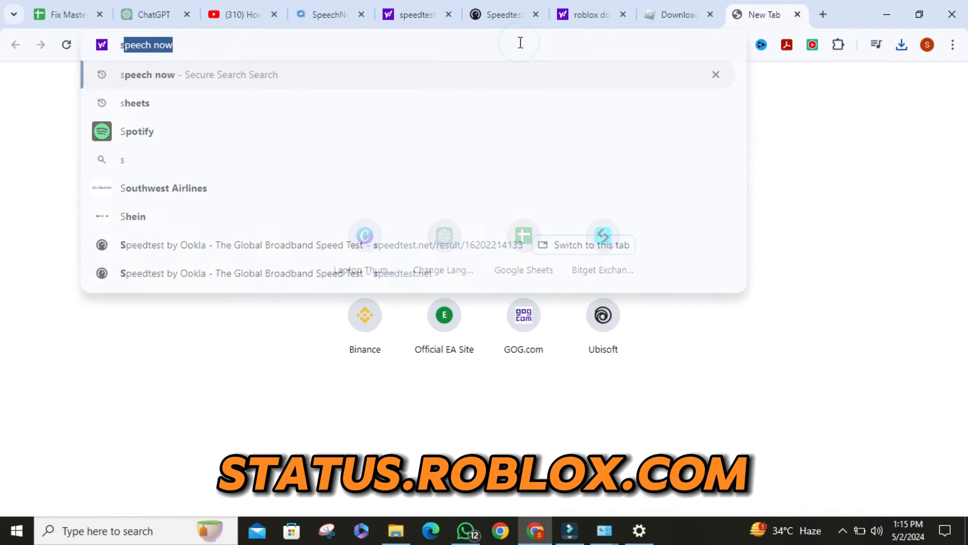
Step: Load status.roblox.com and review the service list showing All Systems Operational
{"action": "type", "text": "status.roblox."}
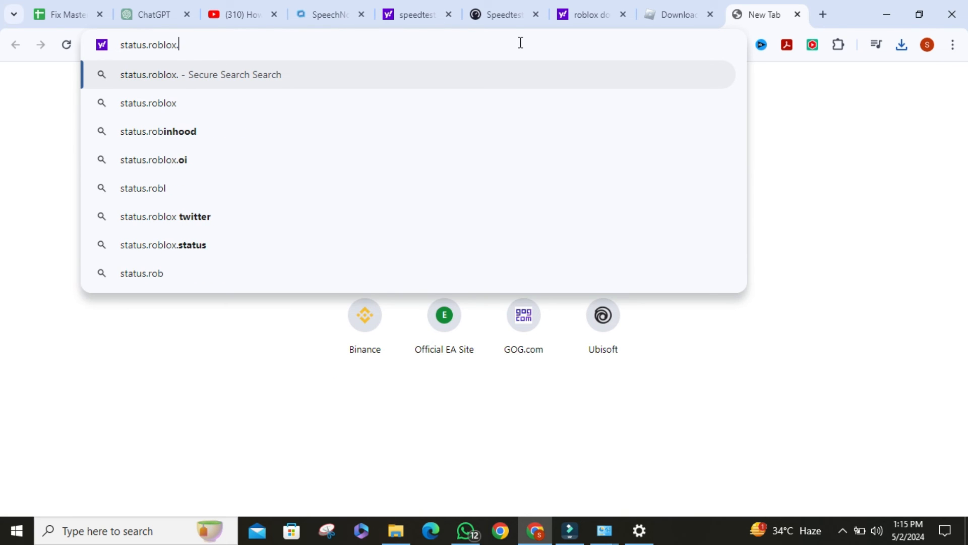
{"action": "type", "text": "com"}
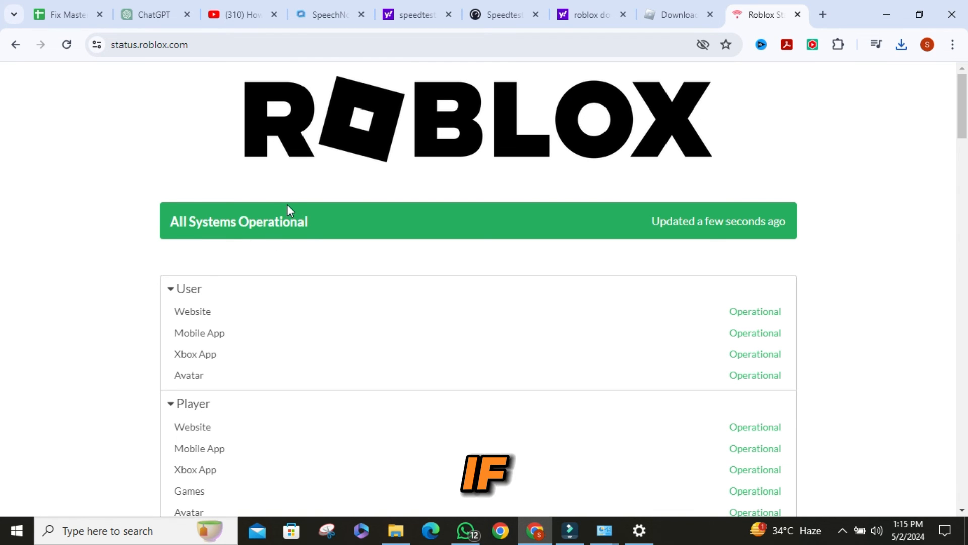
{"action": "scroll", "scroll_direction": "down", "scroll_amount": 3}
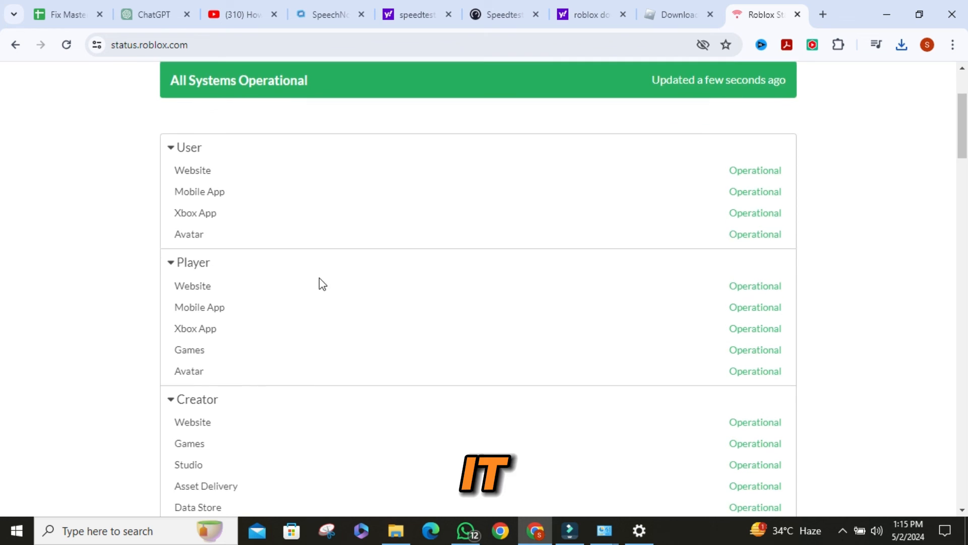